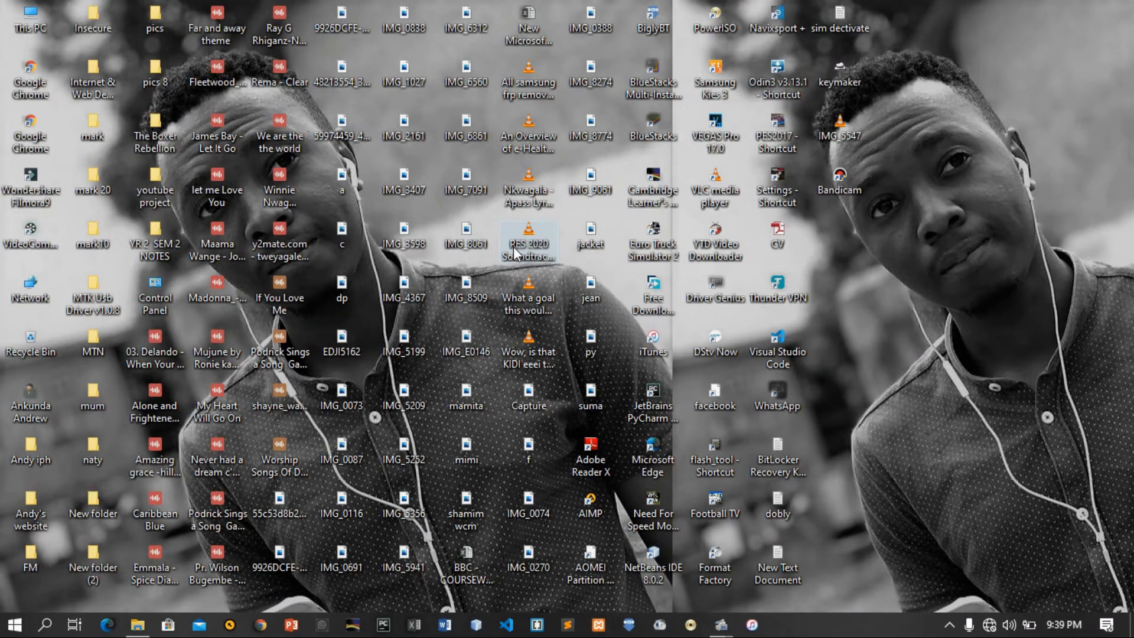
- Open the Start menu from the taskbar Start button
click(13, 624)
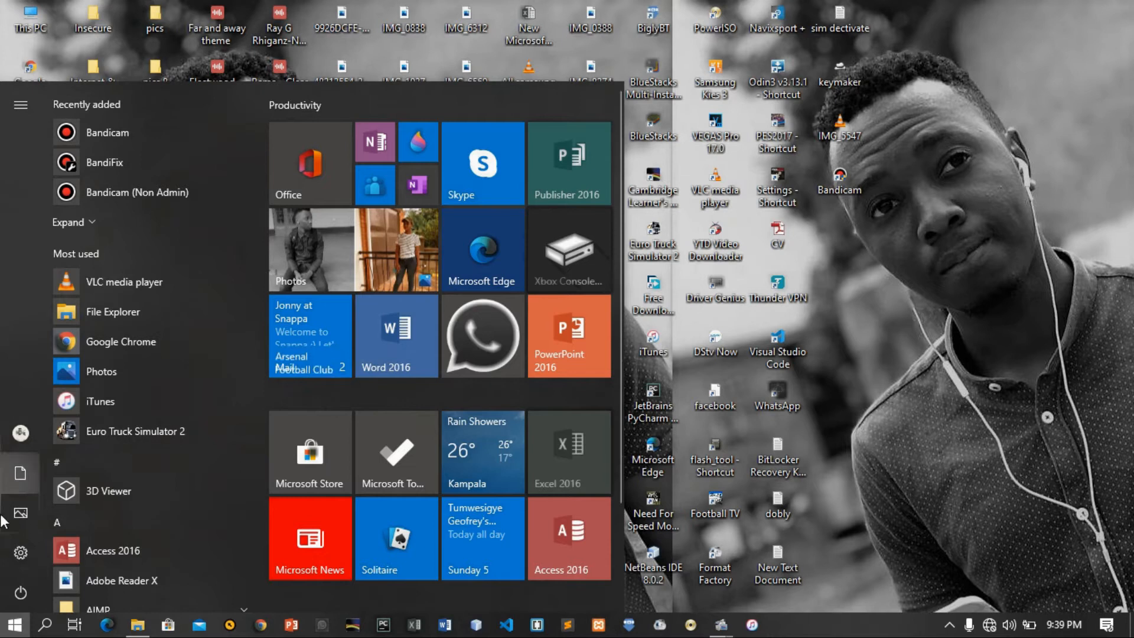
- Navigate to Settings > System > About to view device details
click(20, 552)
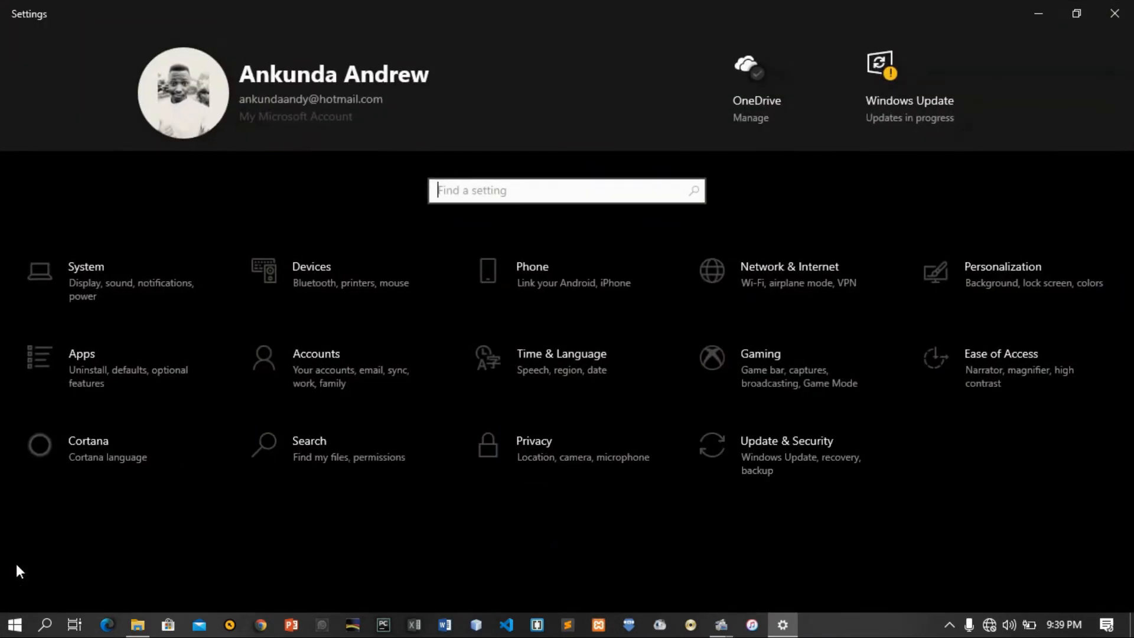
click(86, 281)
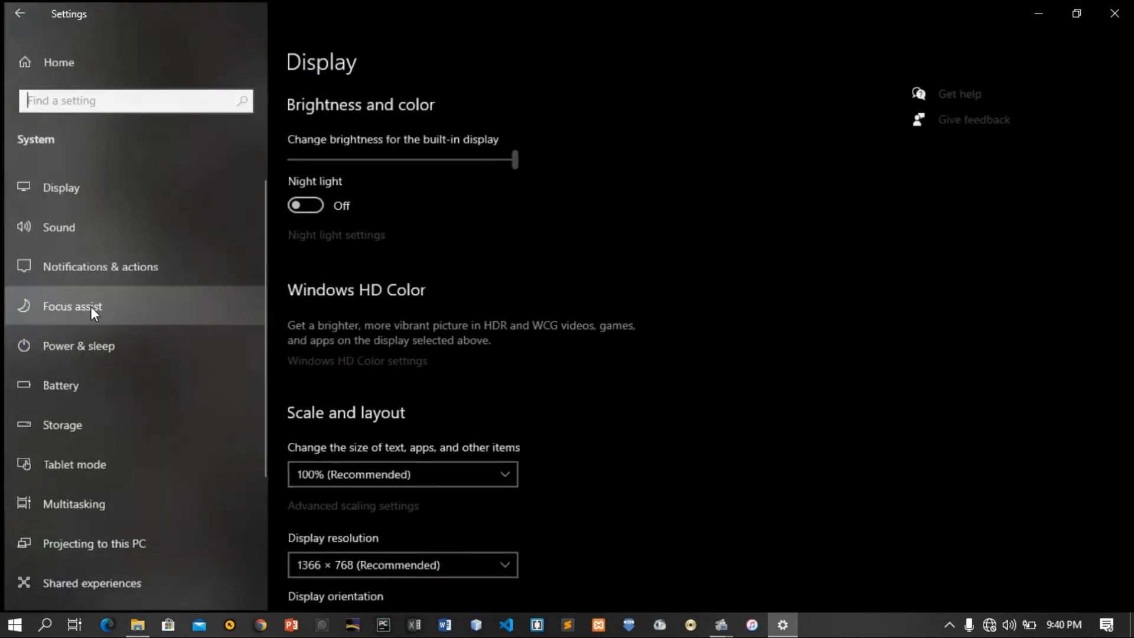
scroll(down, 3)
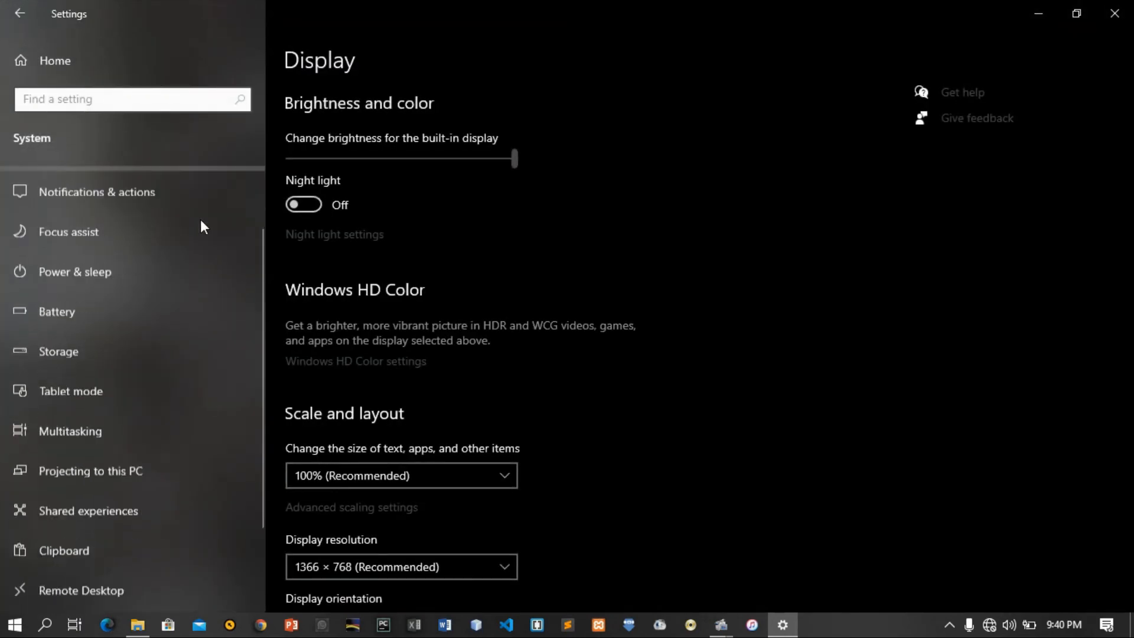
click(55, 523)
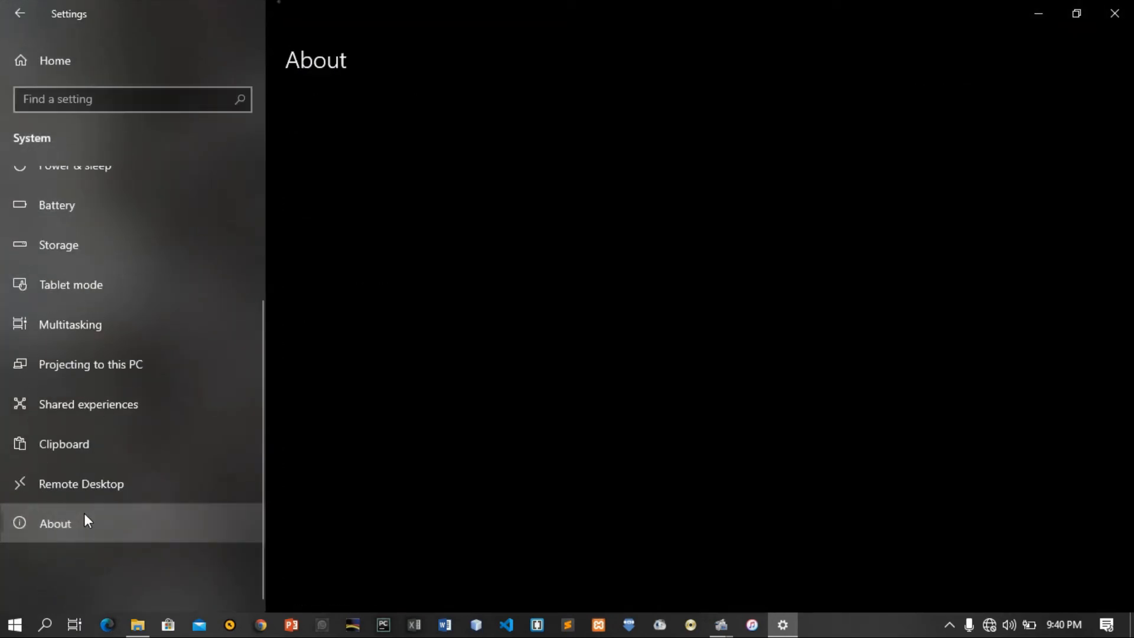
click(55, 523)
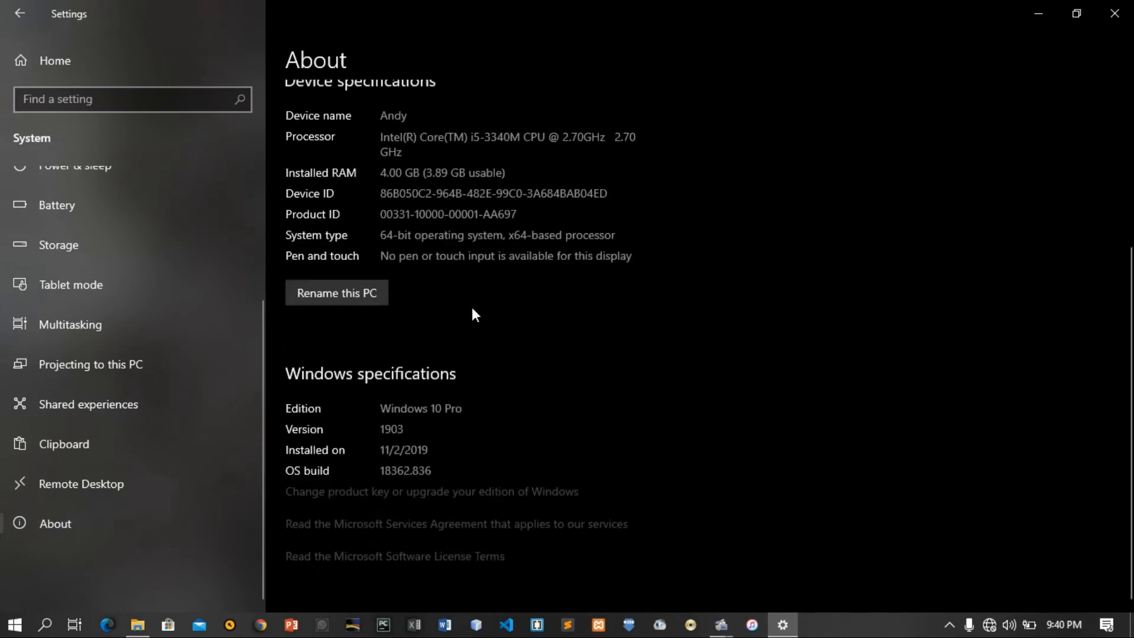
mouse_move(336, 292)
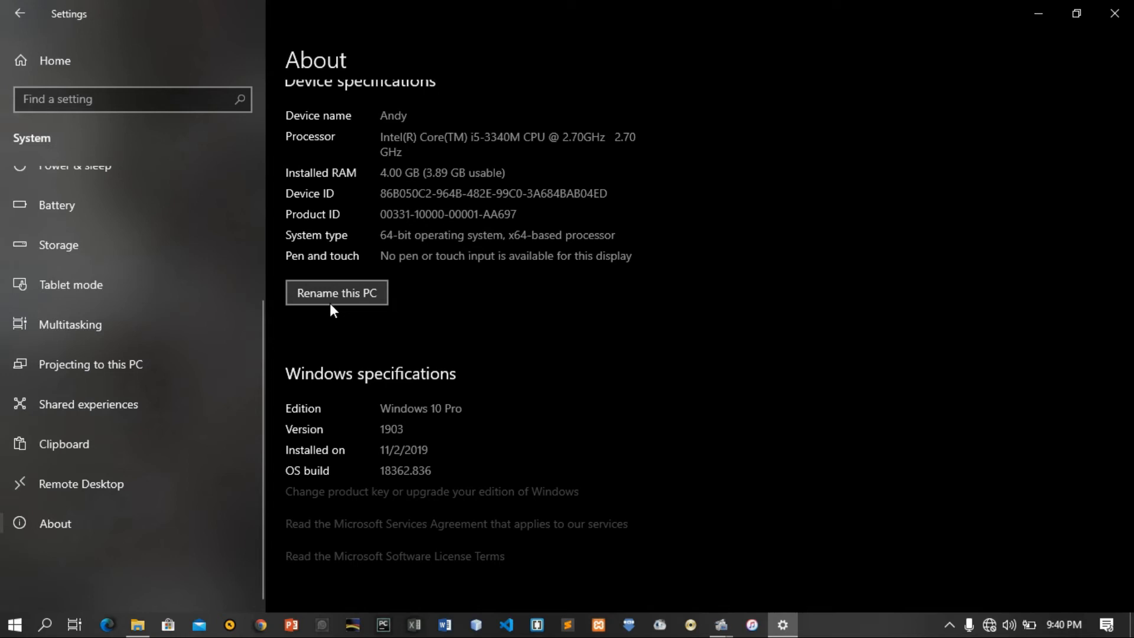
- Enter ANDREW as the new PC name under Rename this PC and submit it
click(336, 293)
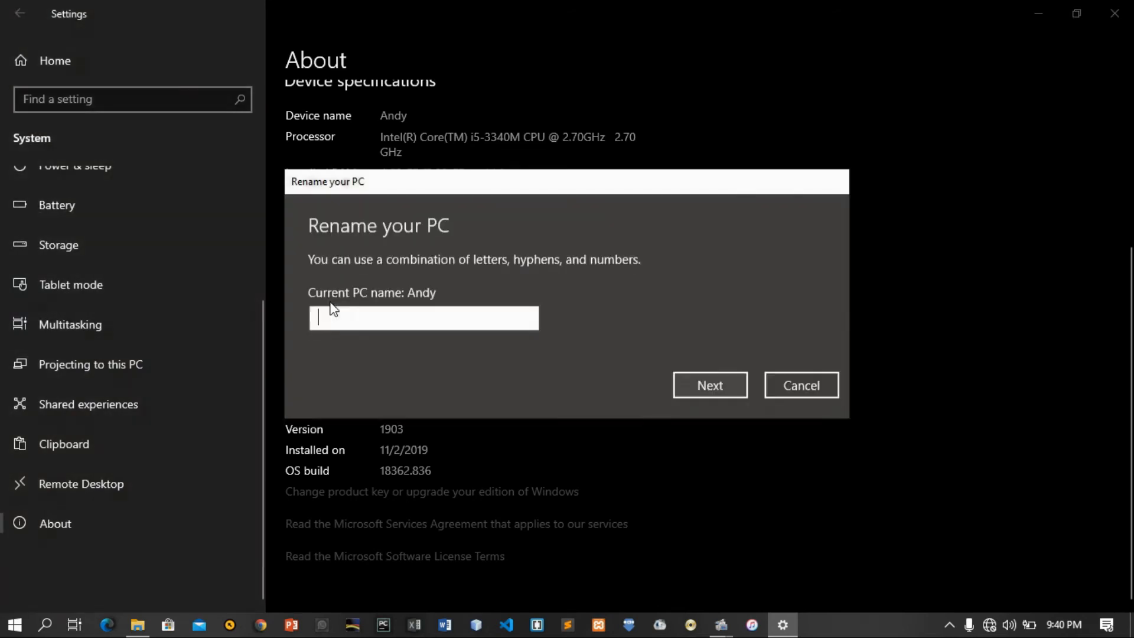
mouse_move(355, 338)
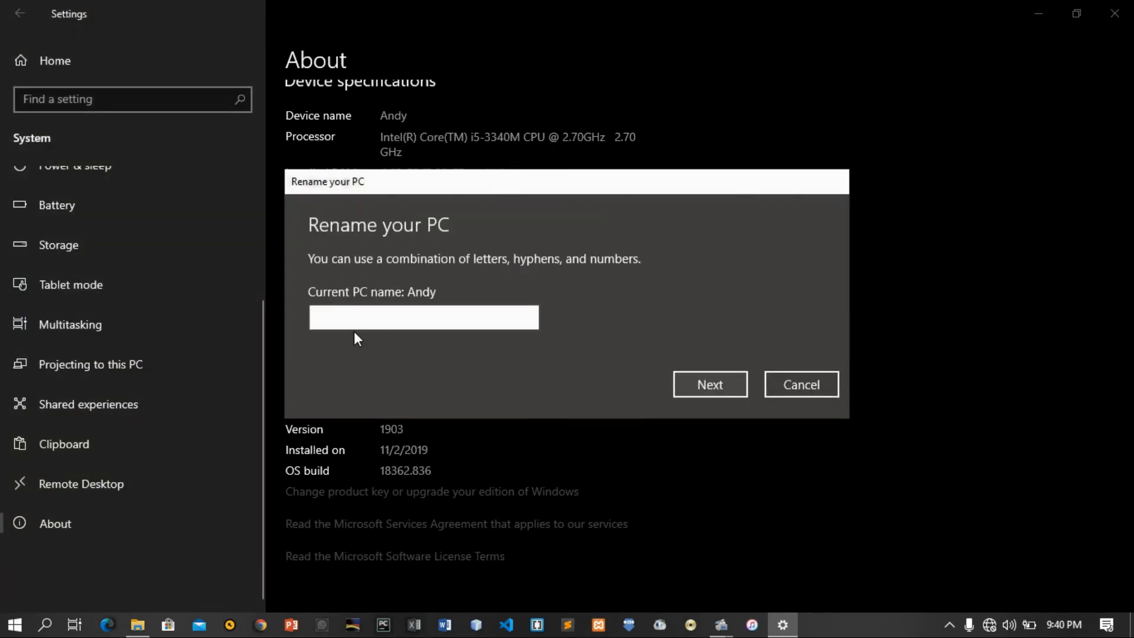
click(423, 317)
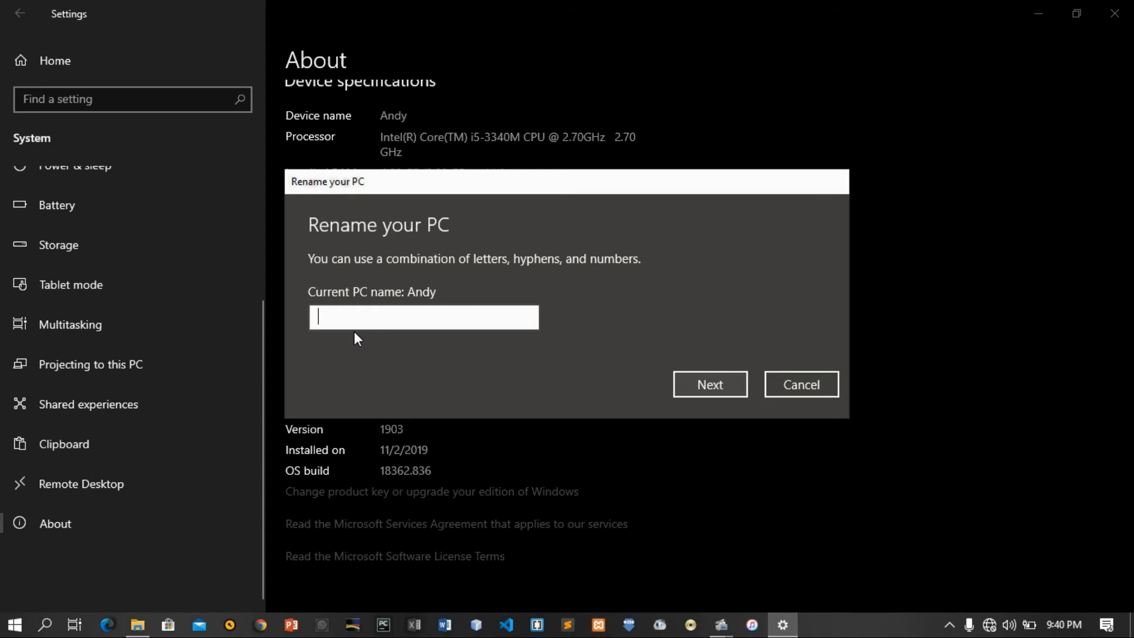
text(A)
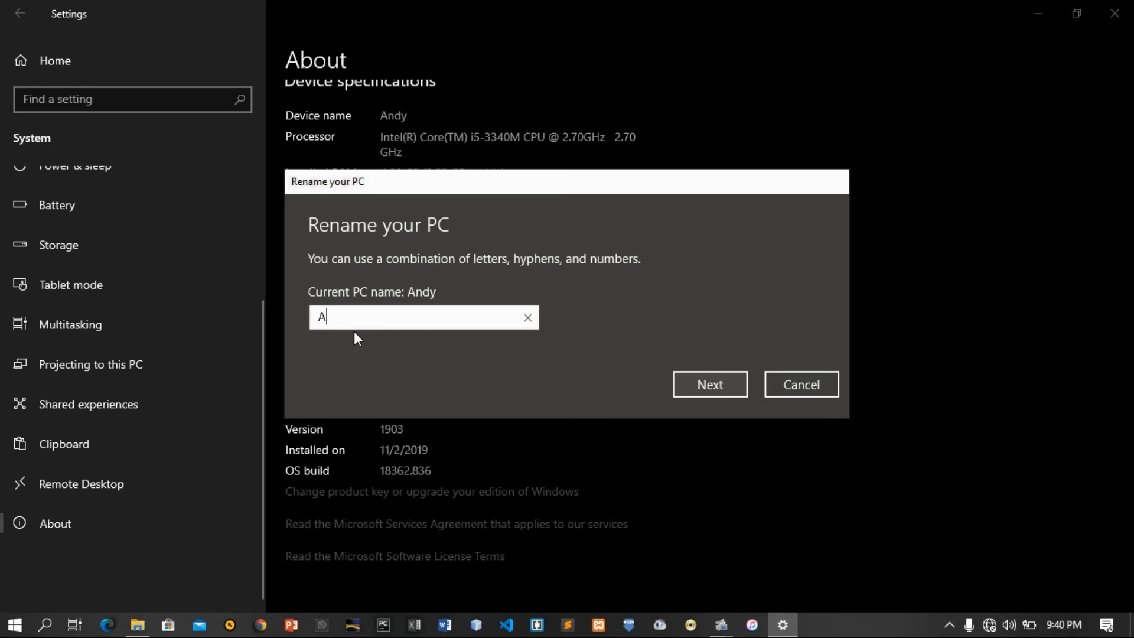
text(NS)
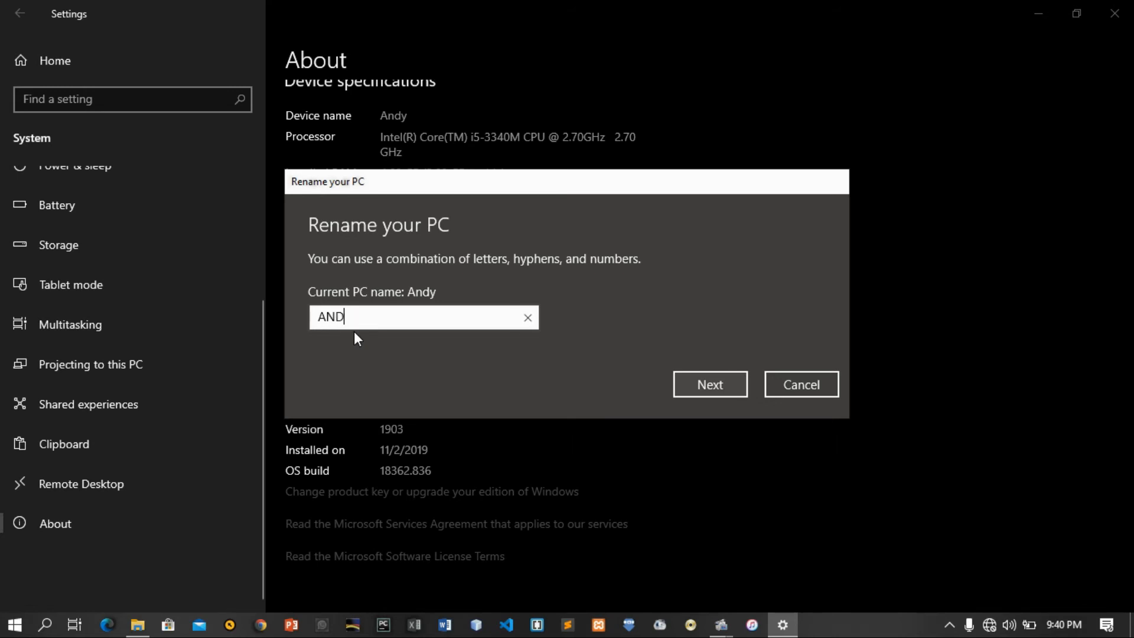
text(REW)
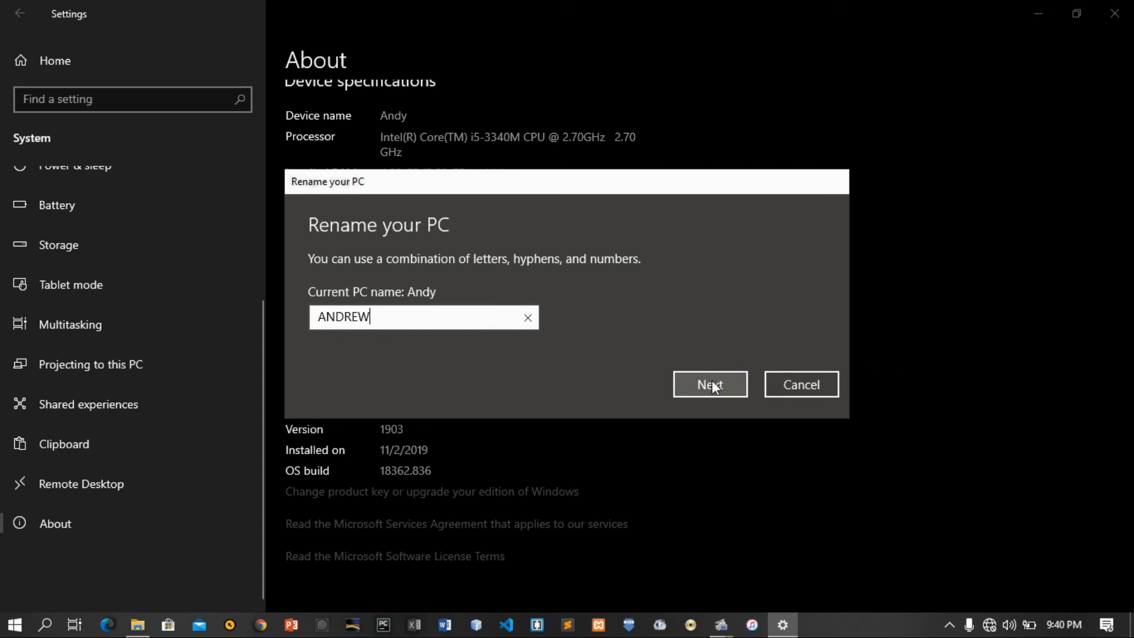
click(709, 384)
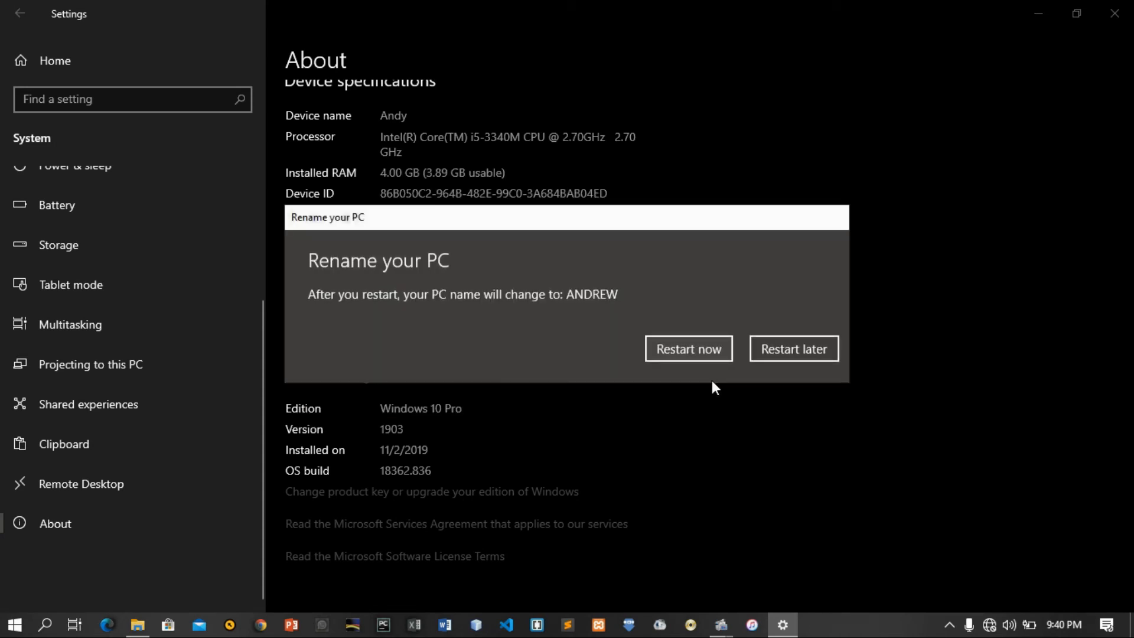